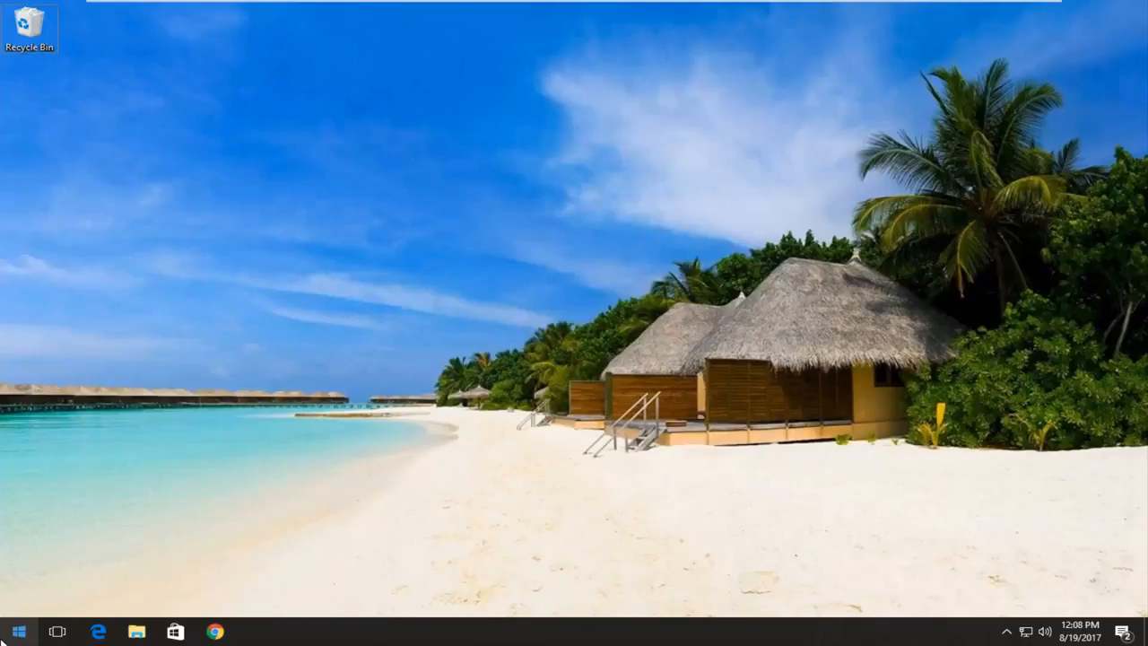
Step: Search the Start menu for "fax" to find Windows Fax and Scan
click(10, 630)
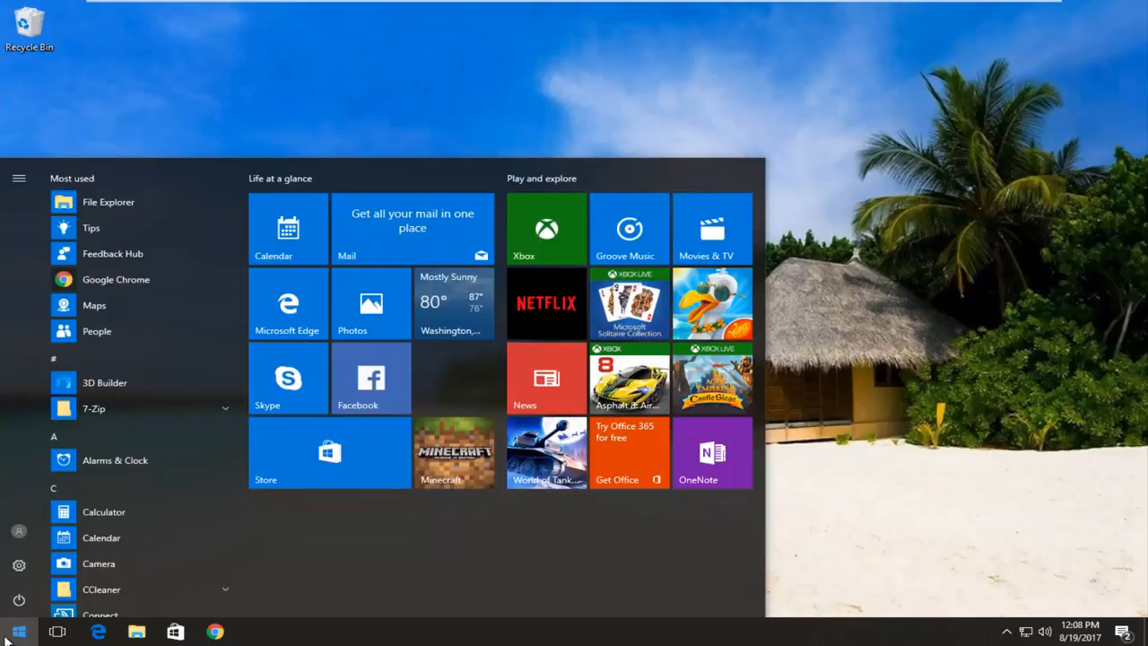
text(fax)
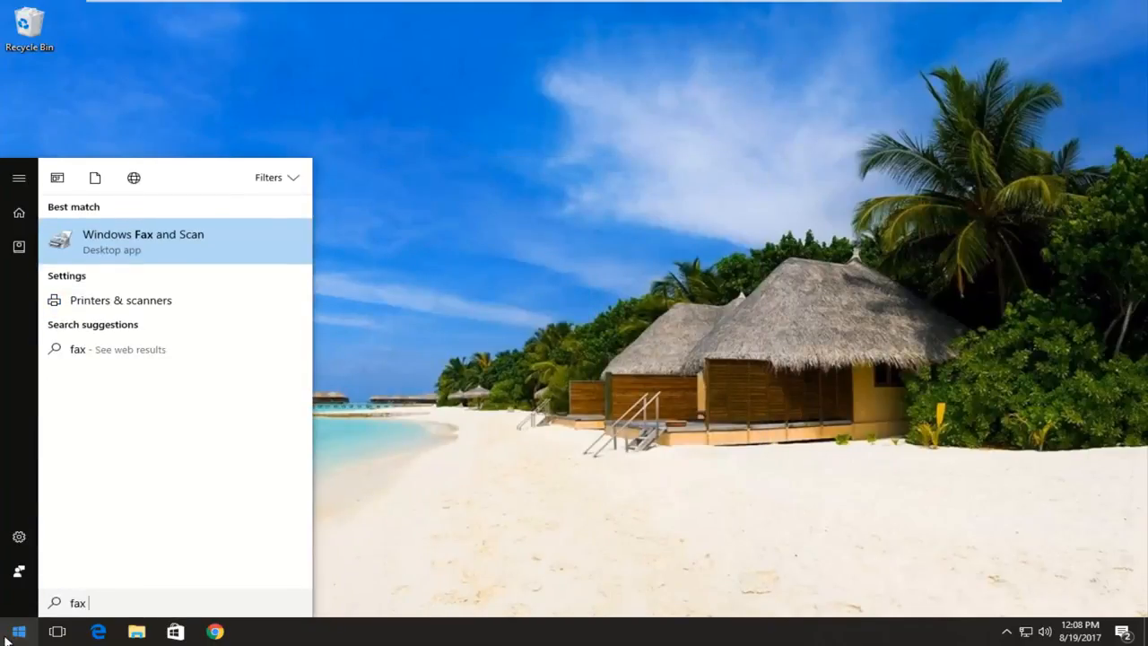
mouse_move(136, 513)
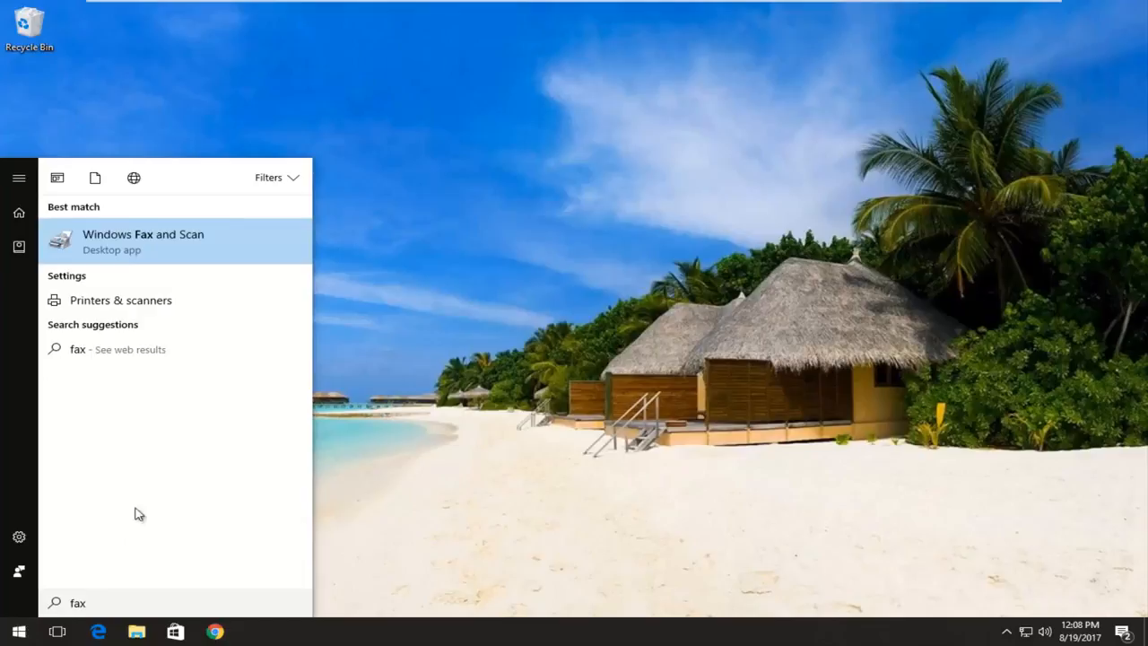
mouse_move(141, 257)
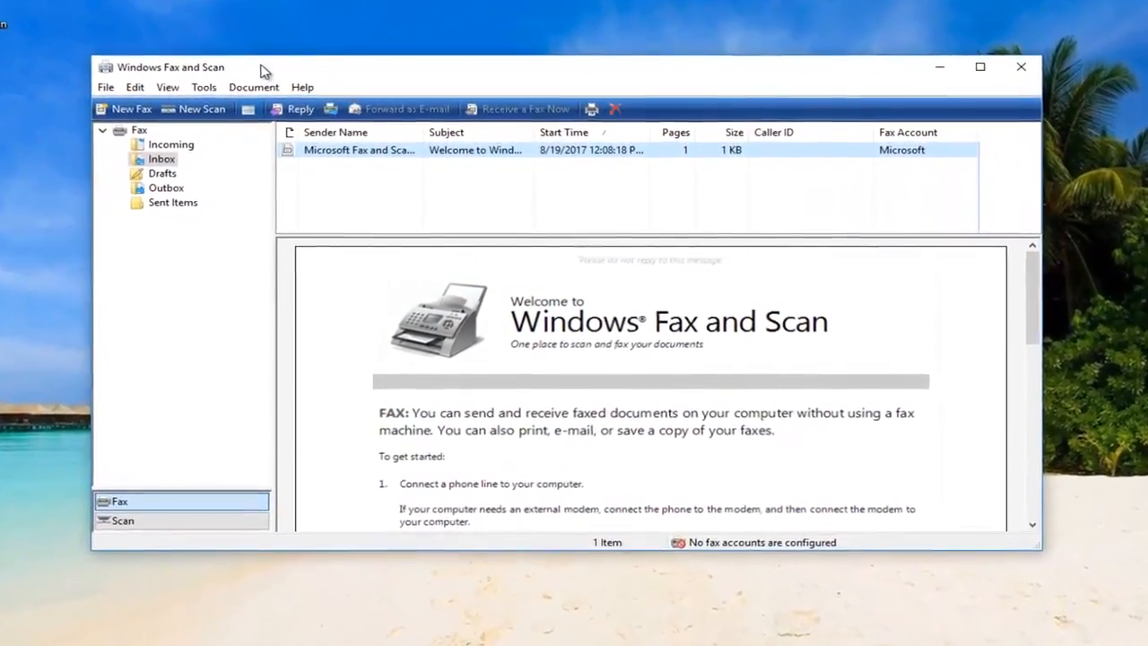
Step: Move the Windows Fax and Scan window, showing the Fax Inbox welcome message, nearer the centre
drag(264, 70, 254, 57)
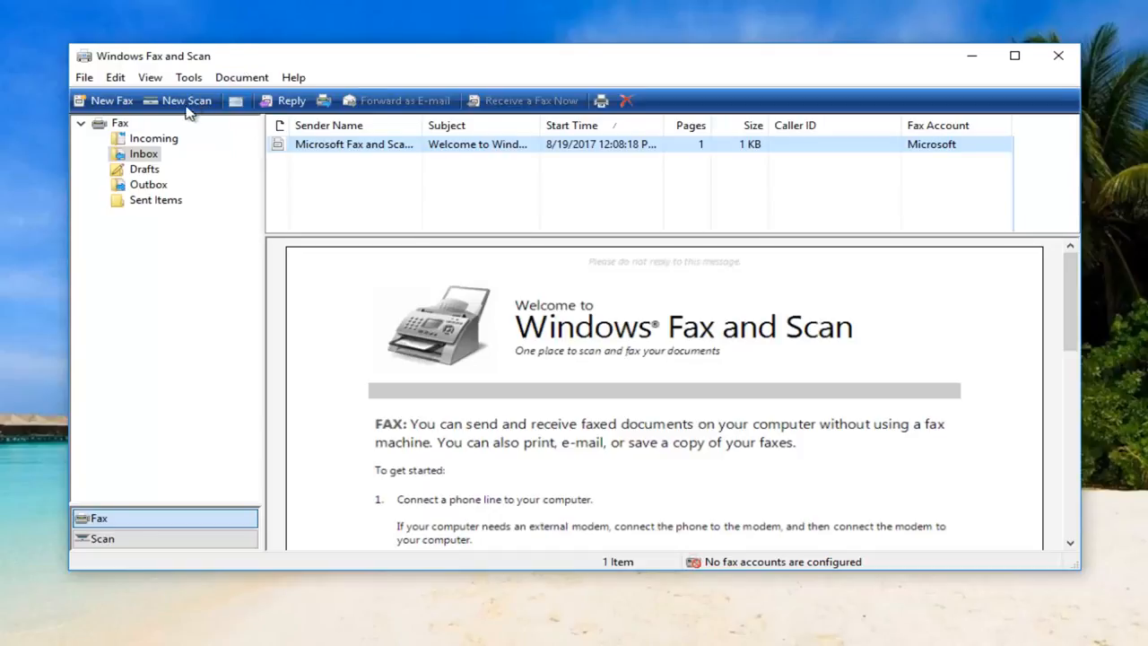
click(187, 100)
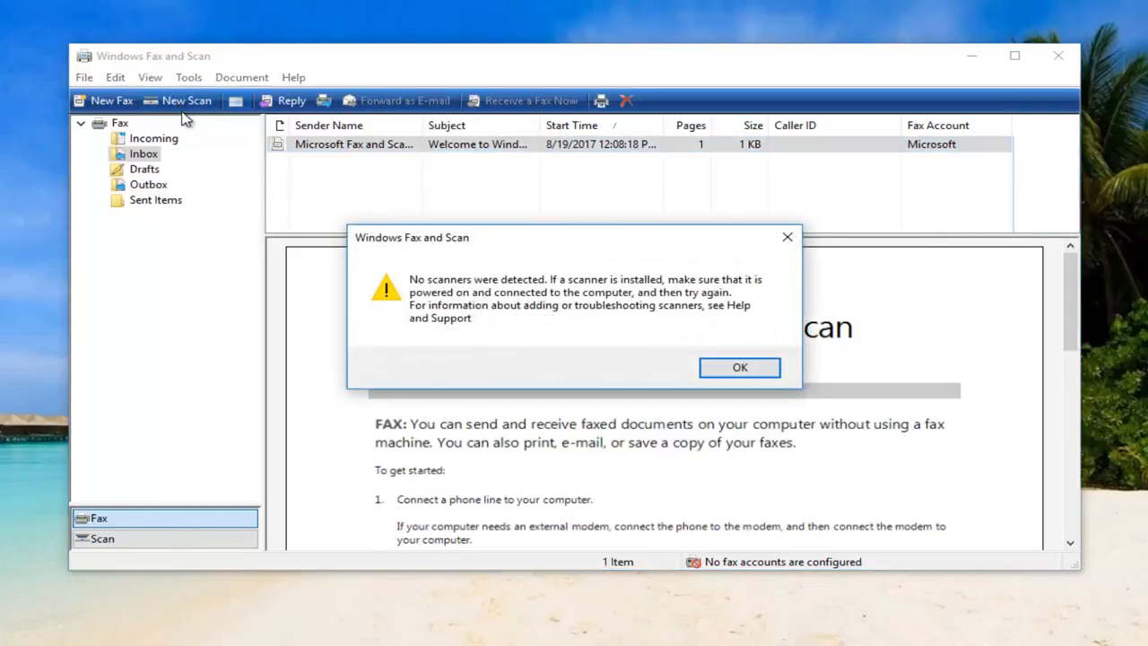
mouse_move(493, 312)
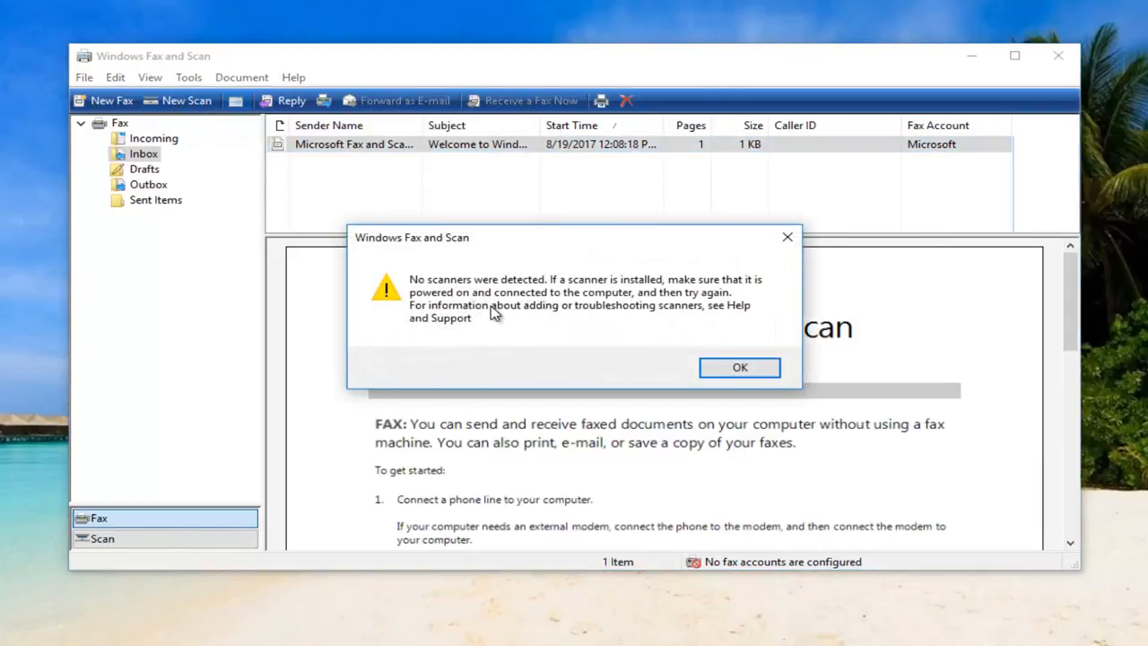
mouse_move(417, 323)
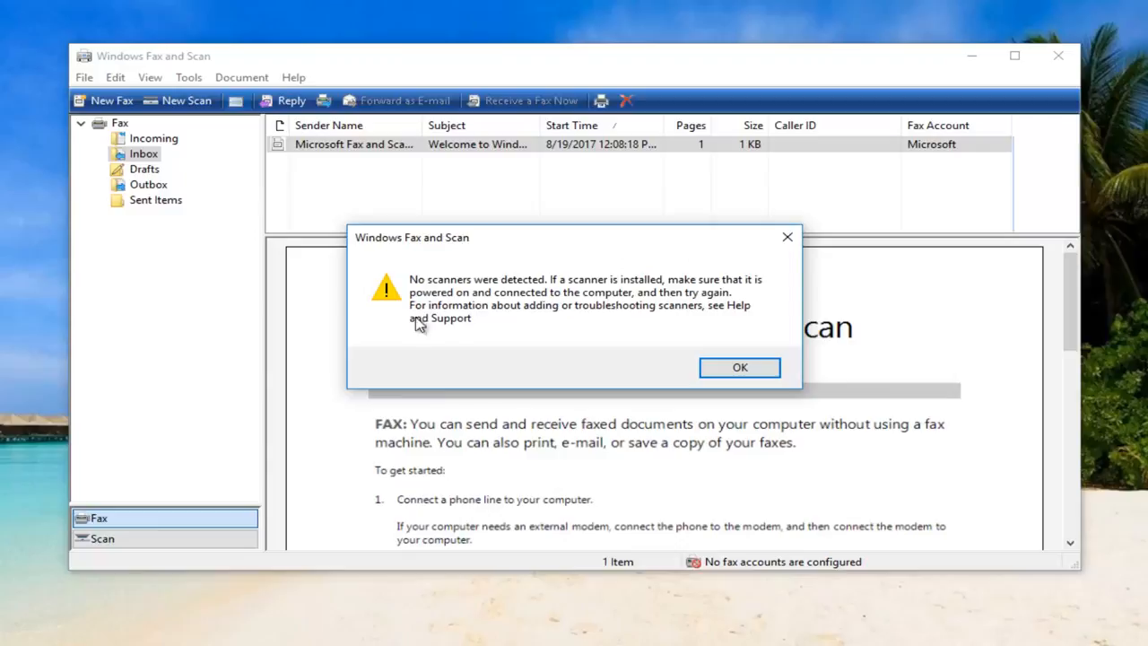
mouse_move(725, 400)
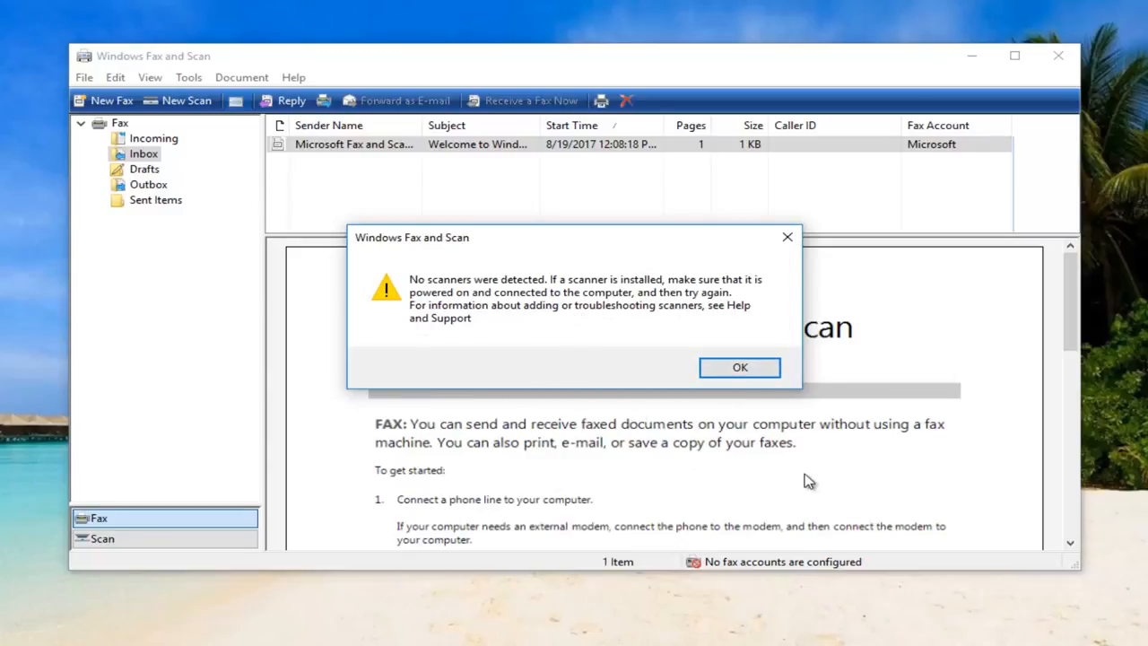
mouse_move(797, 491)
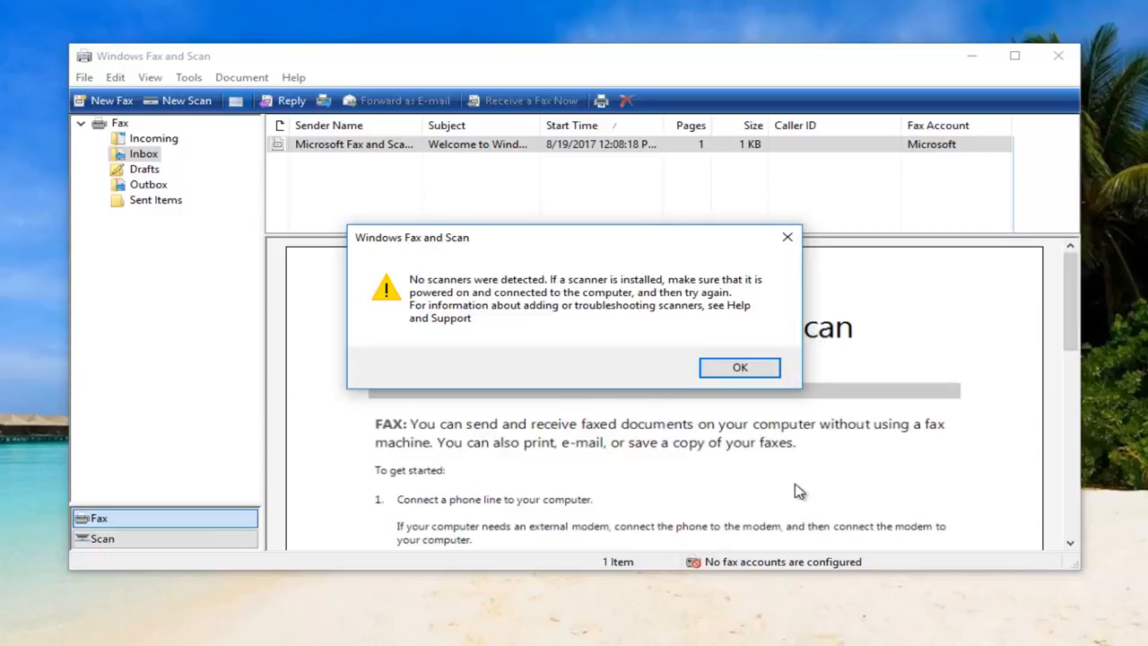
mouse_move(833, 480)
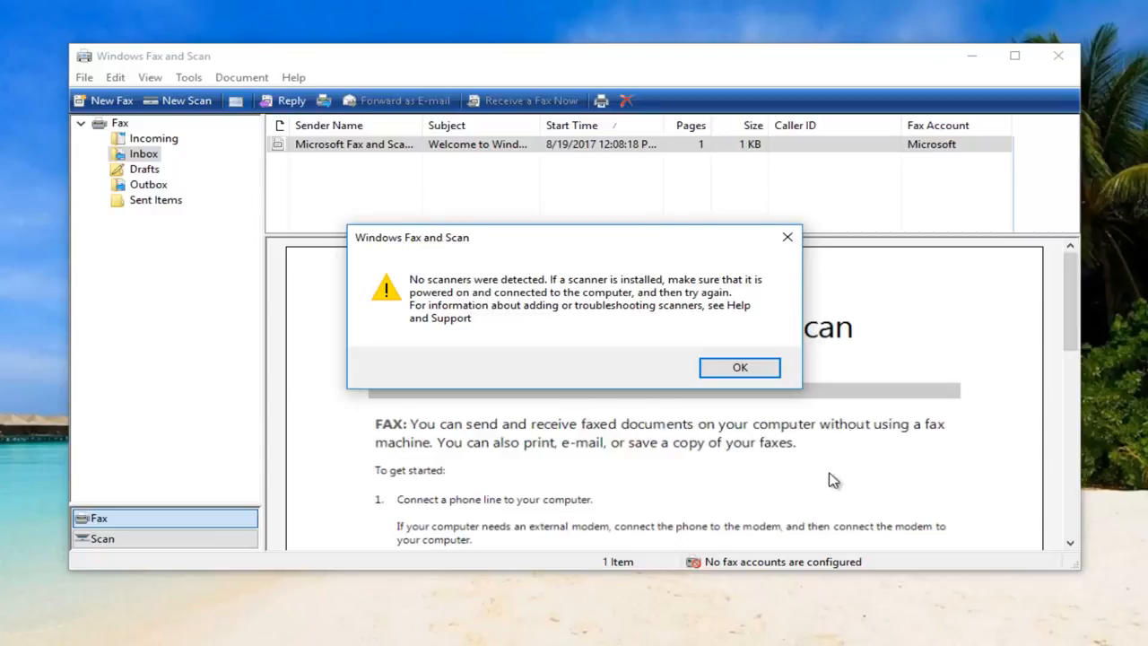
mouse_move(767, 416)
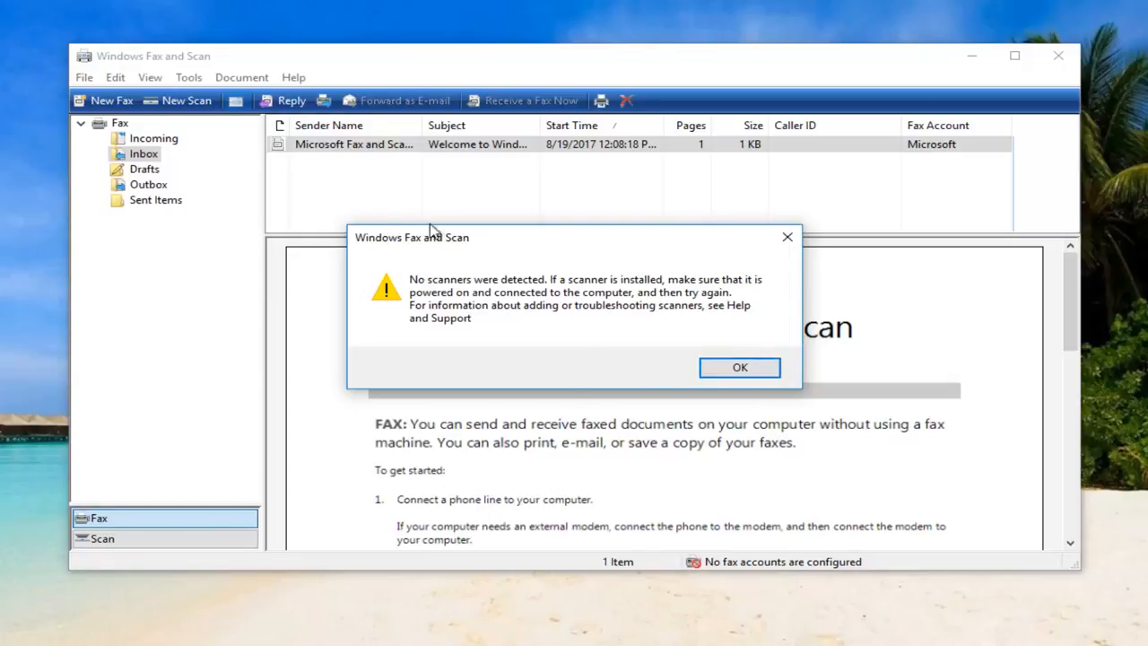
mouse_move(249, 100)
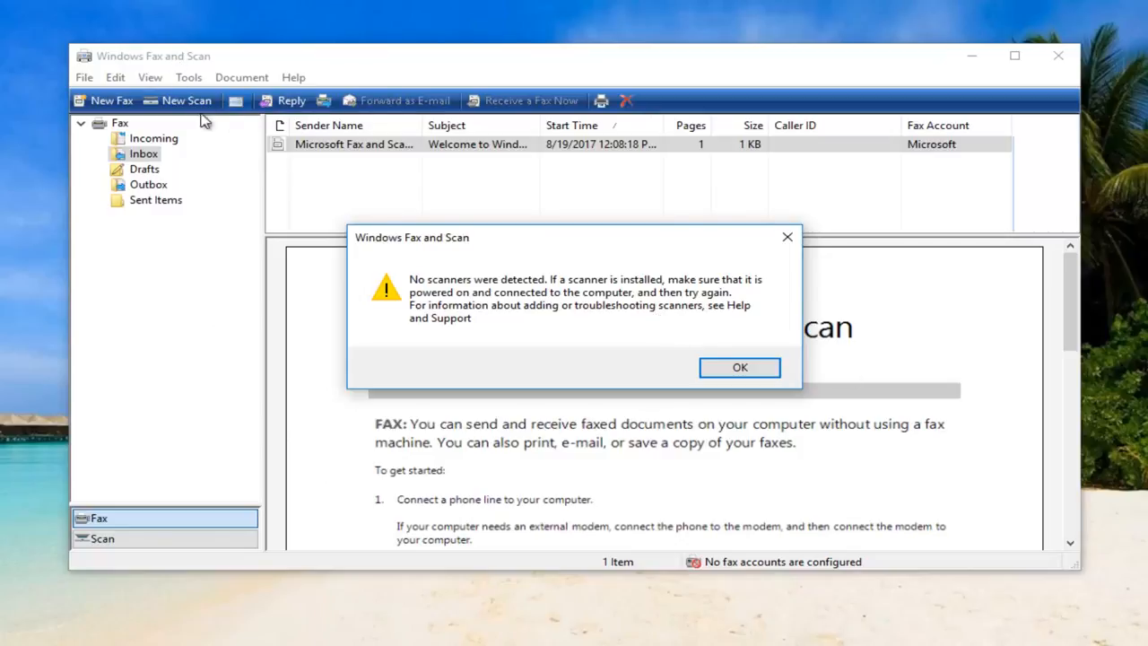
mouse_move(713, 354)
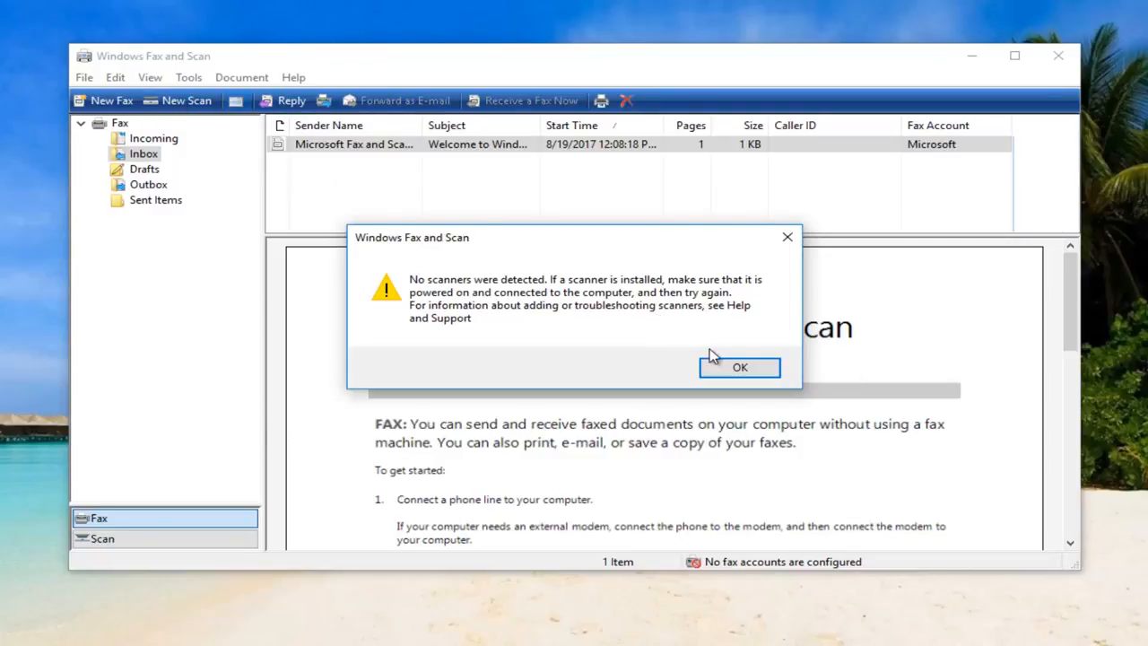
click(740, 366)
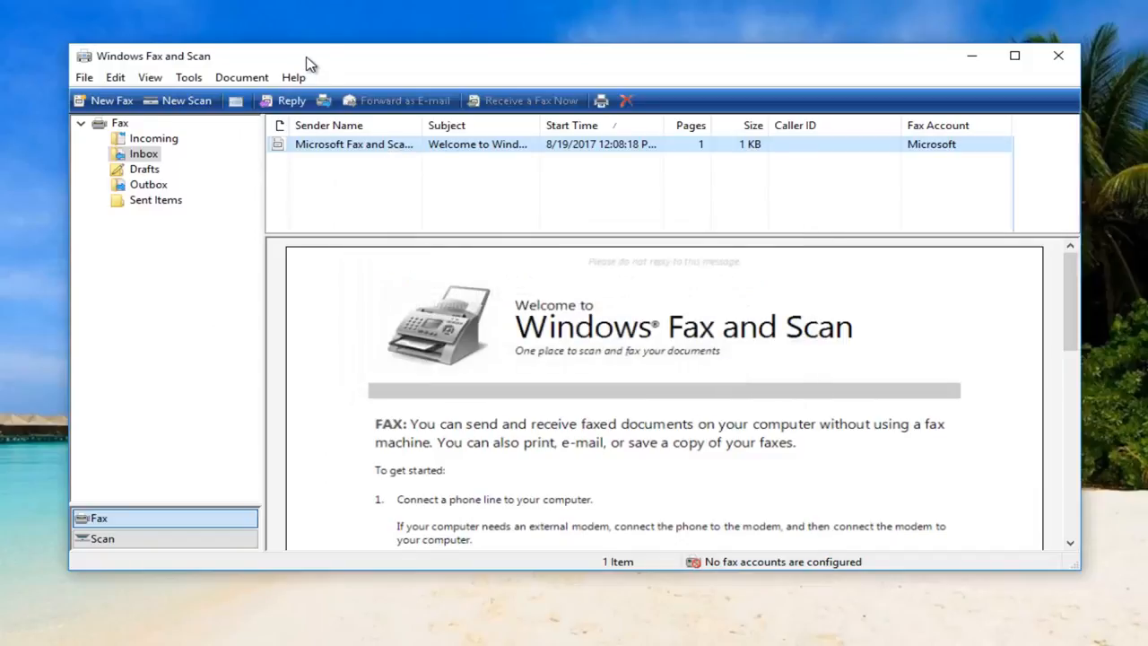